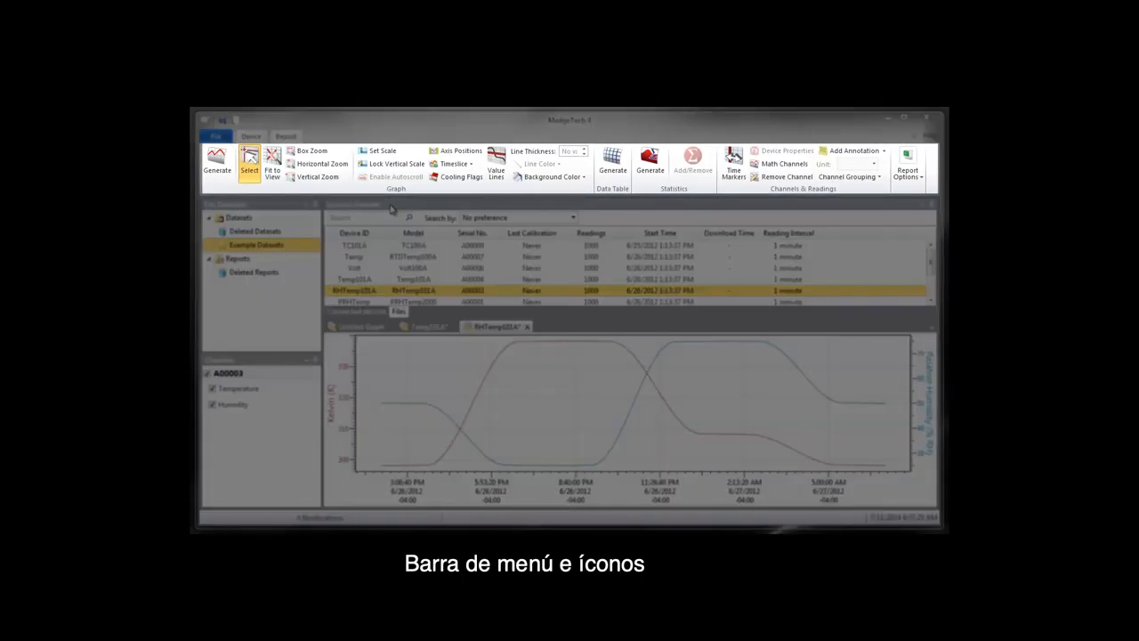
Step: Browse the File menu's open, save and print commands, then bring up Options on Display
{"action": "left_click", "coordinate": [215, 136]}
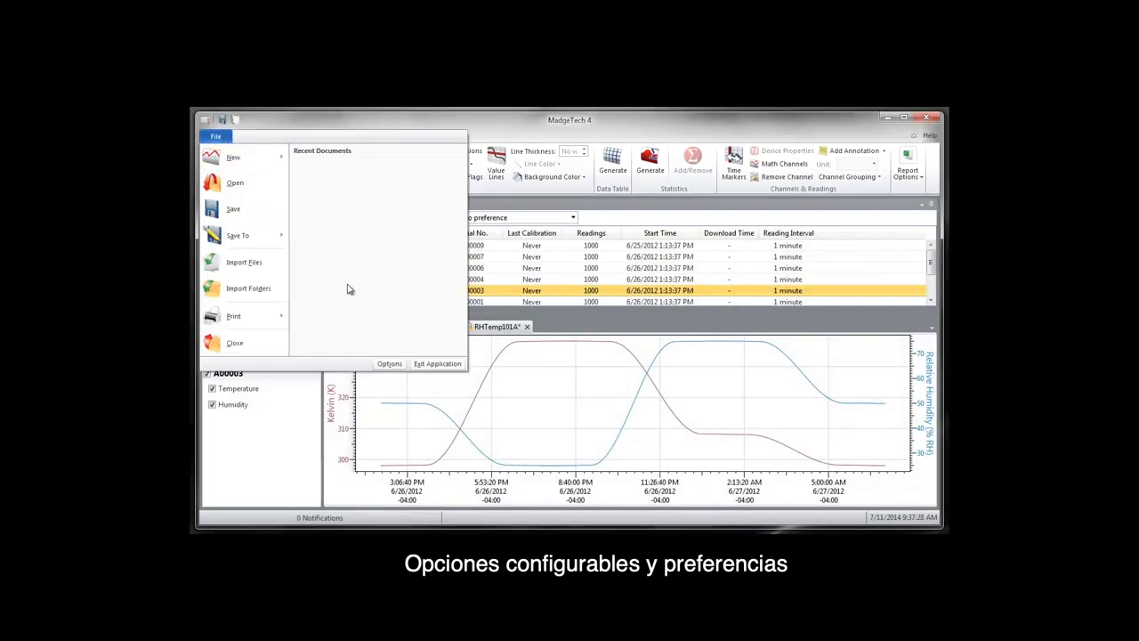
{"action": "left_click", "coordinate": [389, 363]}
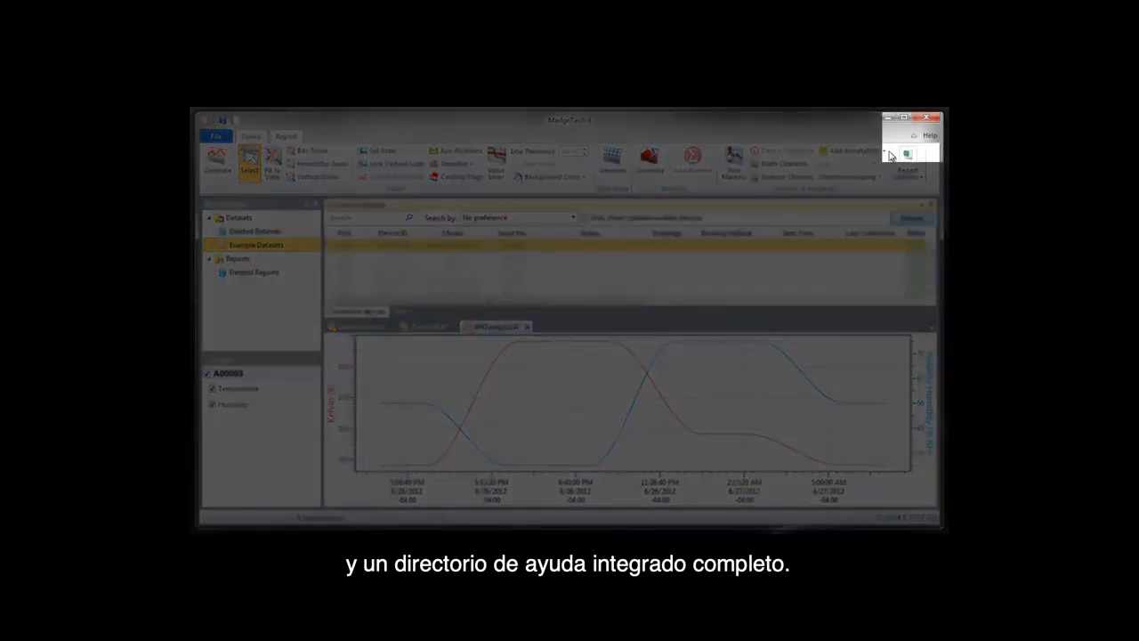
{"action": "left_click", "coordinate": [929, 135]}
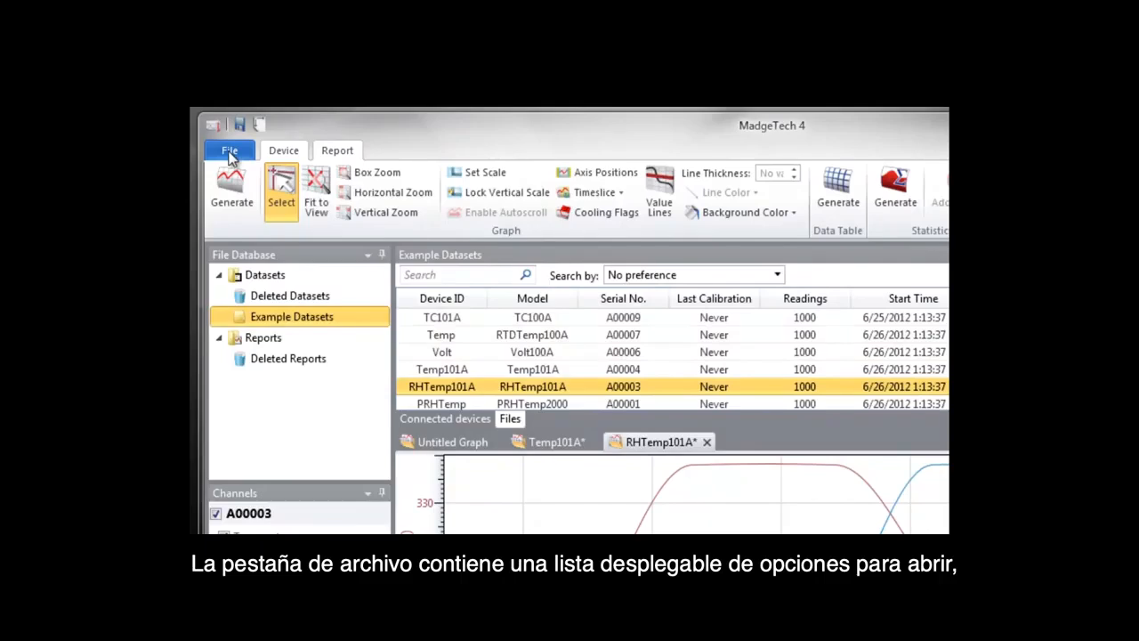
{"action": "left_click", "coordinate": [229, 149]}
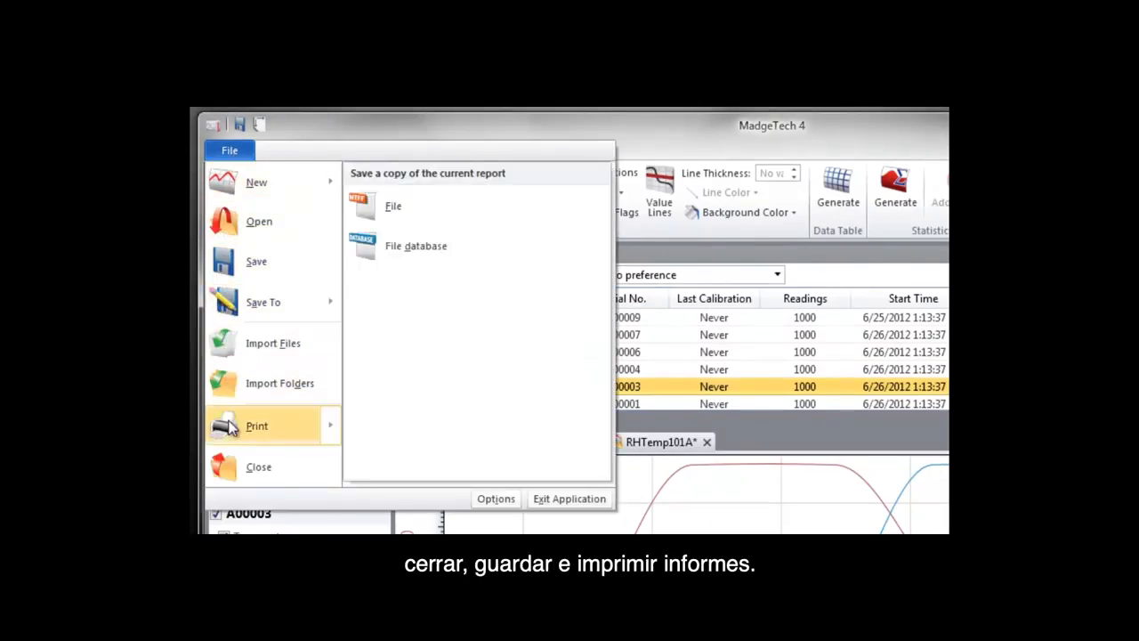
{"action": "mouse_move", "coordinate": [256, 426]}
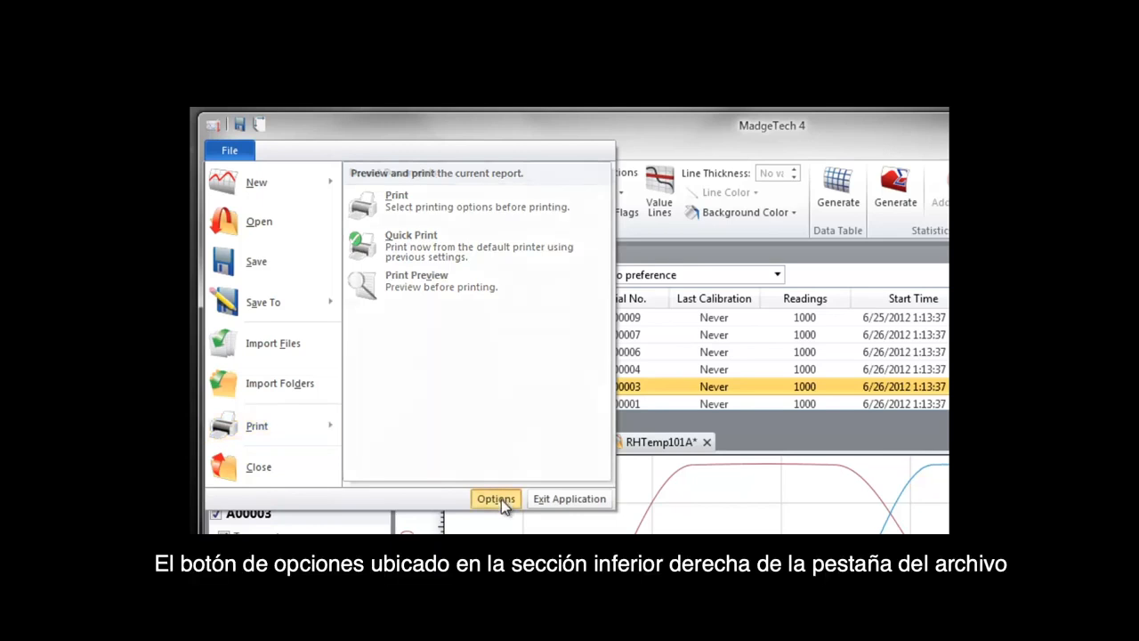
{"action": "left_click", "coordinate": [496, 498]}
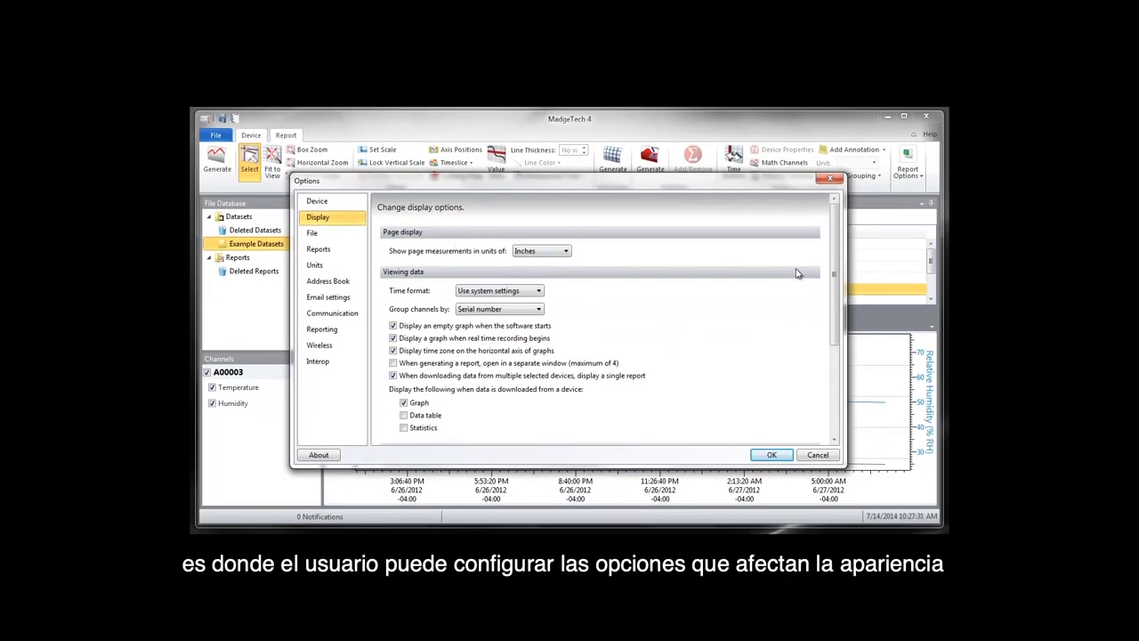
Step: Review the Display, File, Units and Communication option pages, then accept Options with OK
{"action": "scroll", "scroll_direction": "down", "scroll_amount": 3}
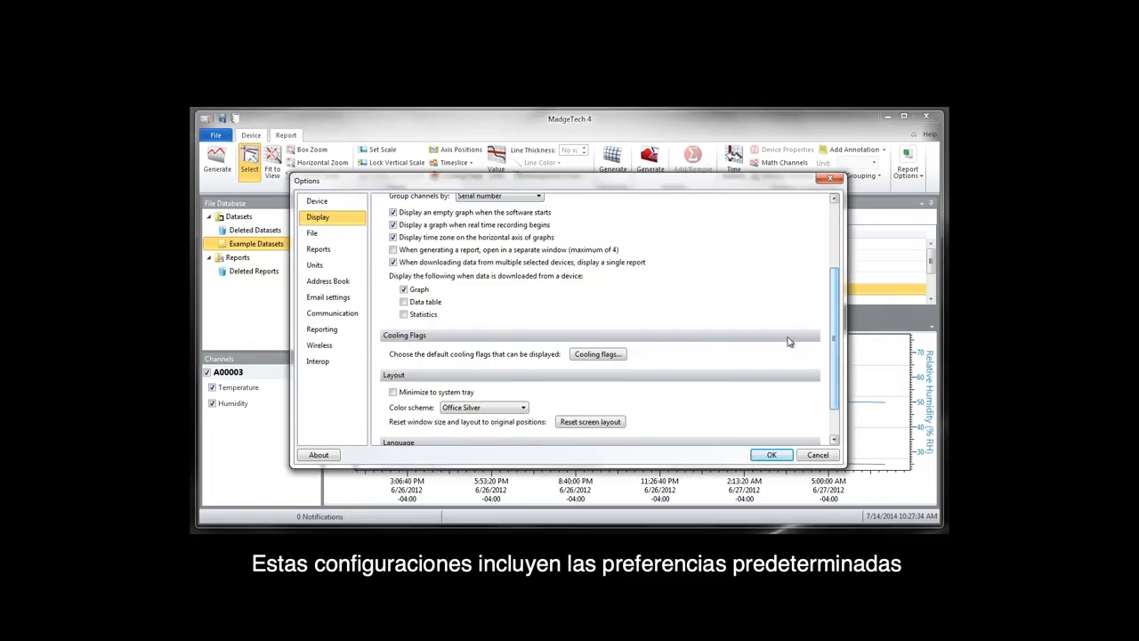
{"action": "left_click", "coordinate": [312, 233]}
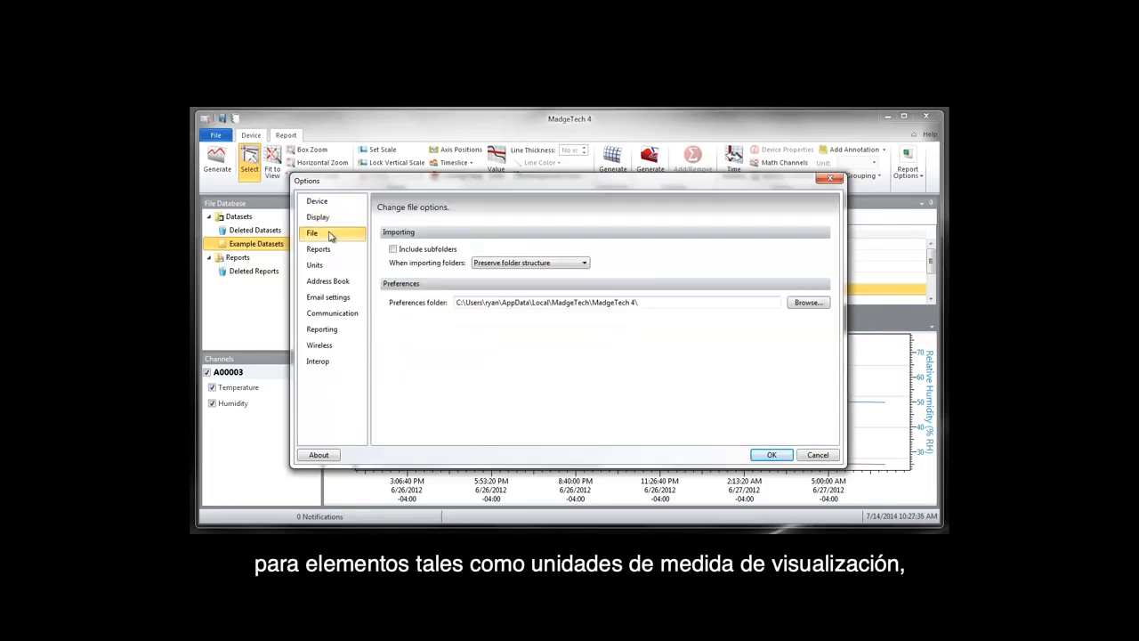
{"action": "left_click", "coordinate": [314, 264]}
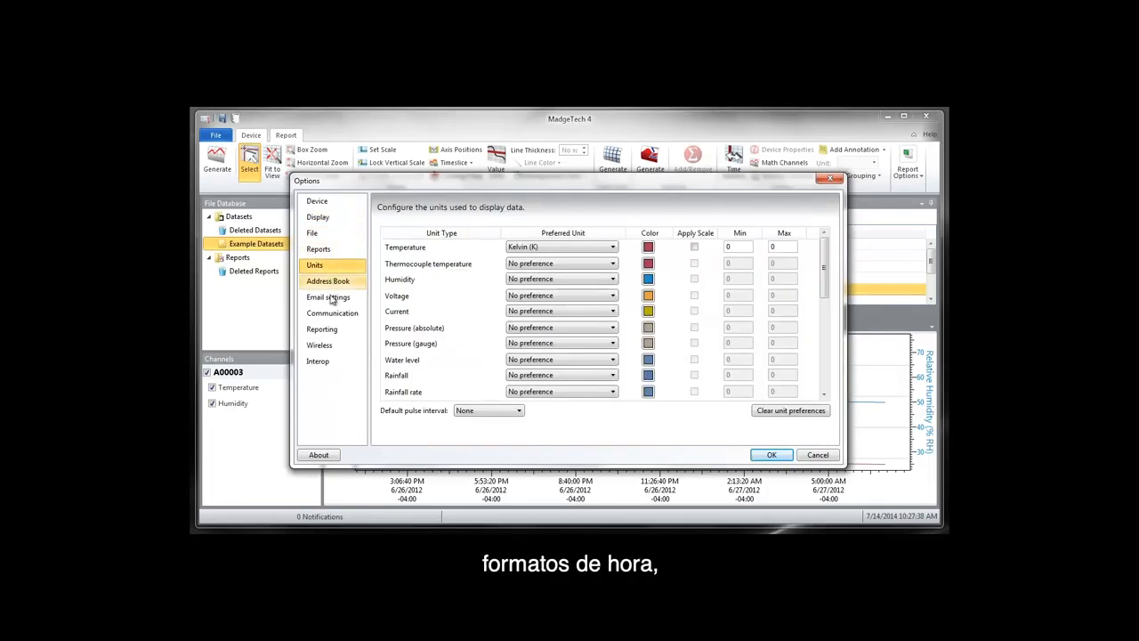
{"action": "left_click", "coordinate": [332, 312]}
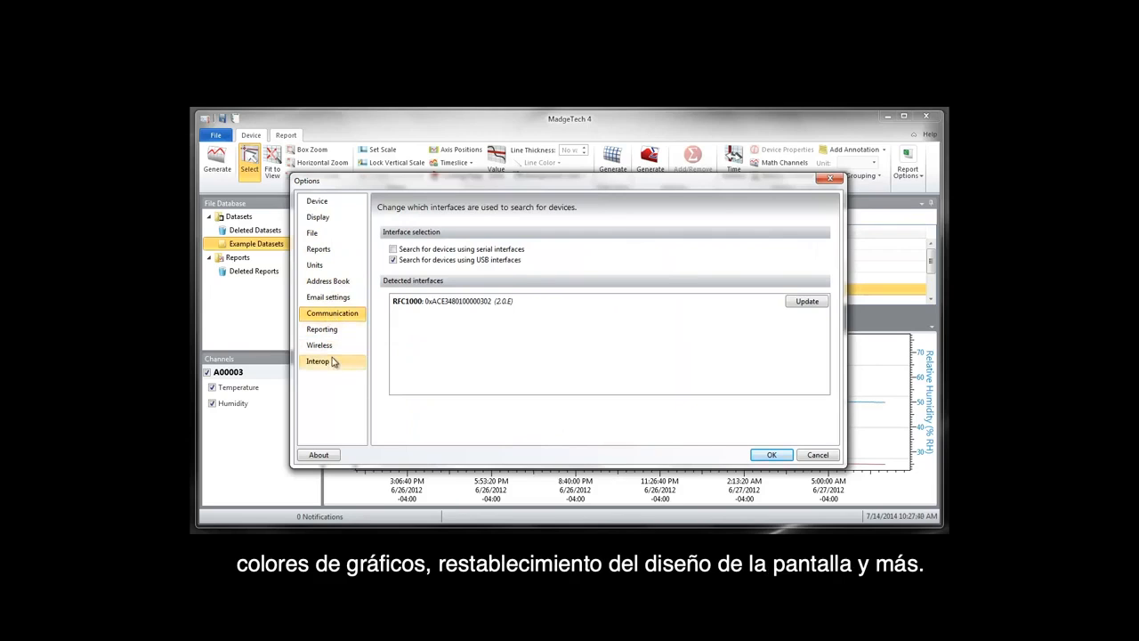
{"action": "left_click", "coordinate": [318, 216]}
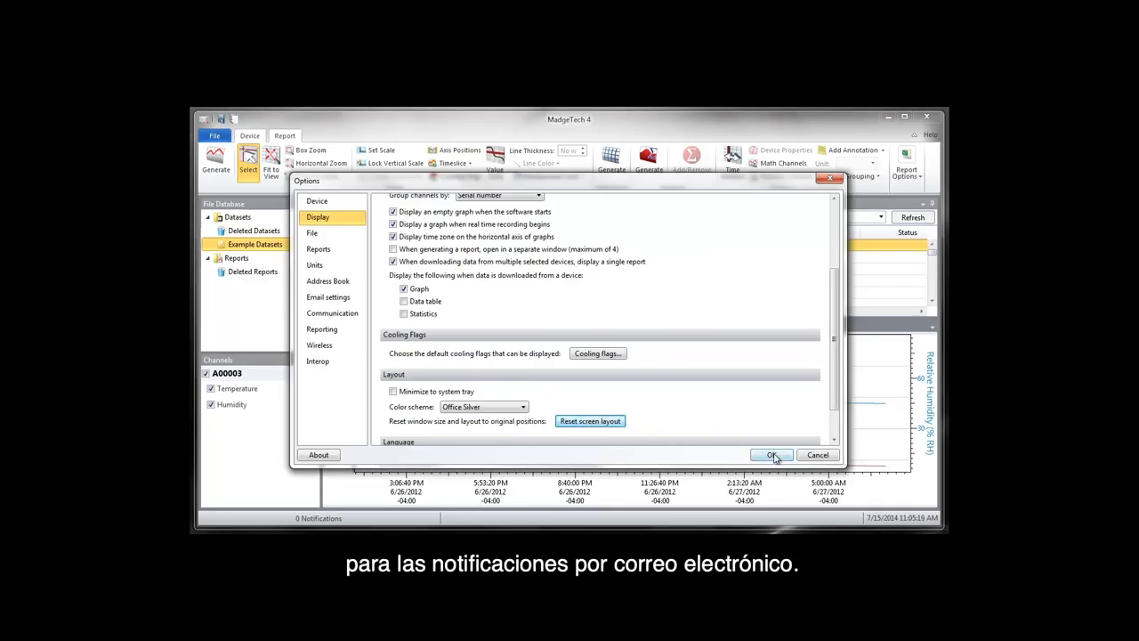
{"action": "left_click", "coordinate": [770, 455]}
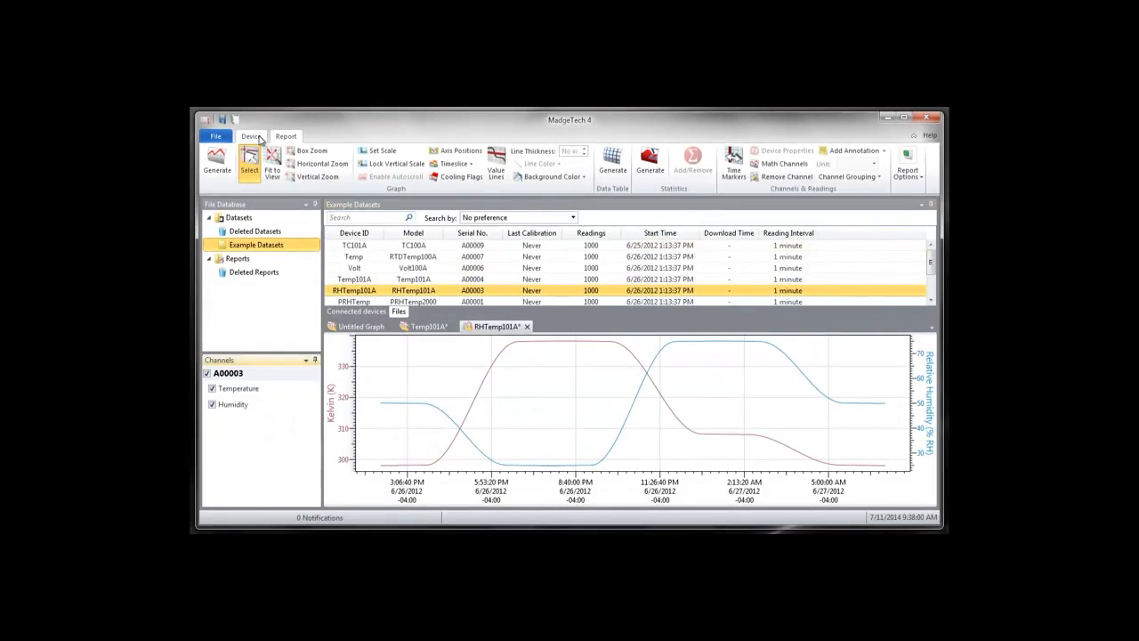
{"action": "left_click", "coordinate": [251, 136]}
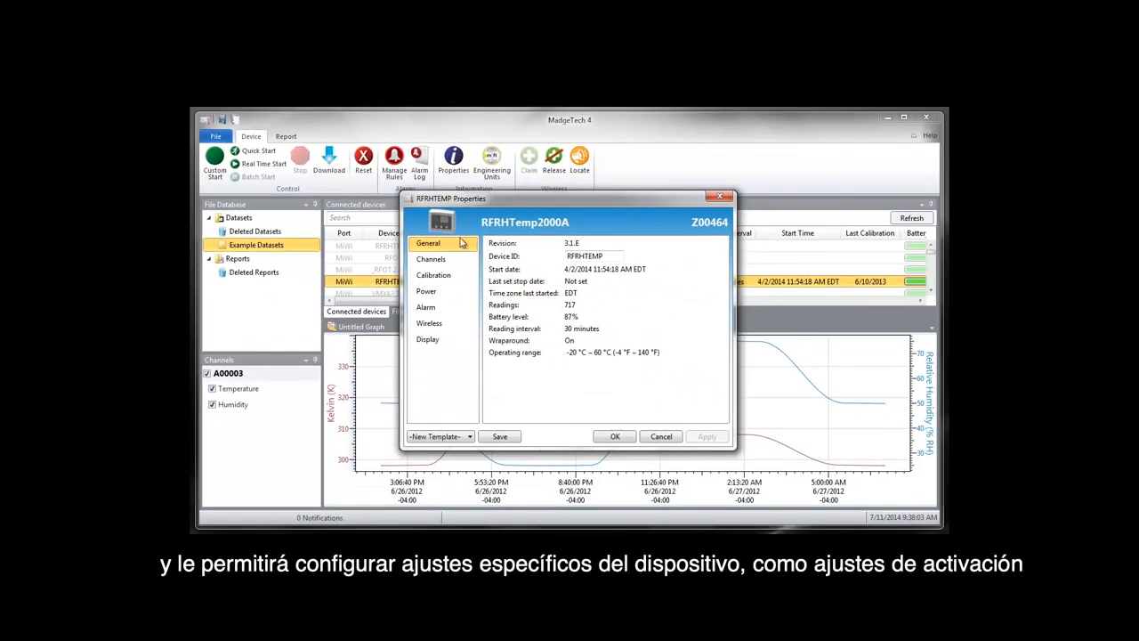
Step: Review the RFRHTemp2000A Power and Display properties and the Engineering Units, closing both windows
{"action": "left_click", "coordinate": [425, 291]}
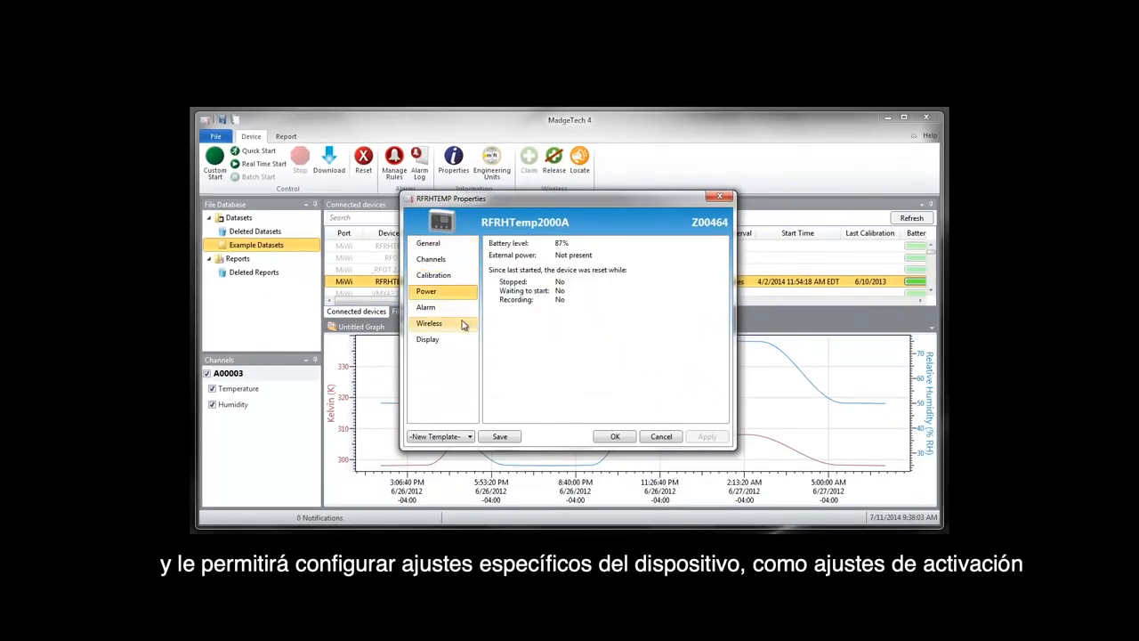
{"action": "left_click", "coordinate": [427, 339]}
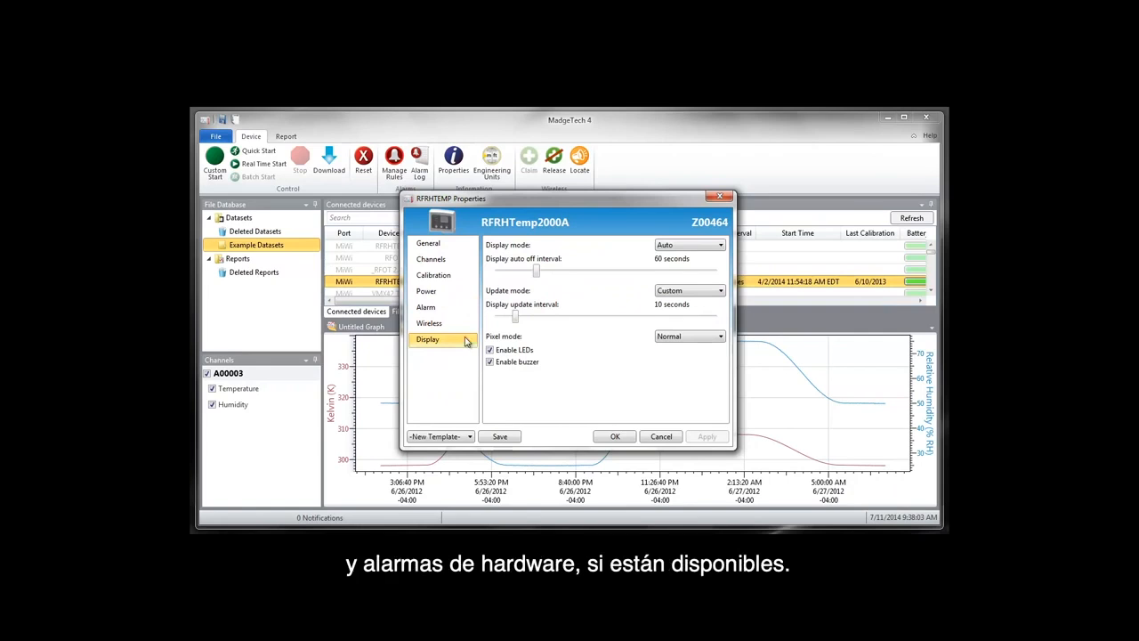
{"action": "left_click", "coordinate": [615, 436]}
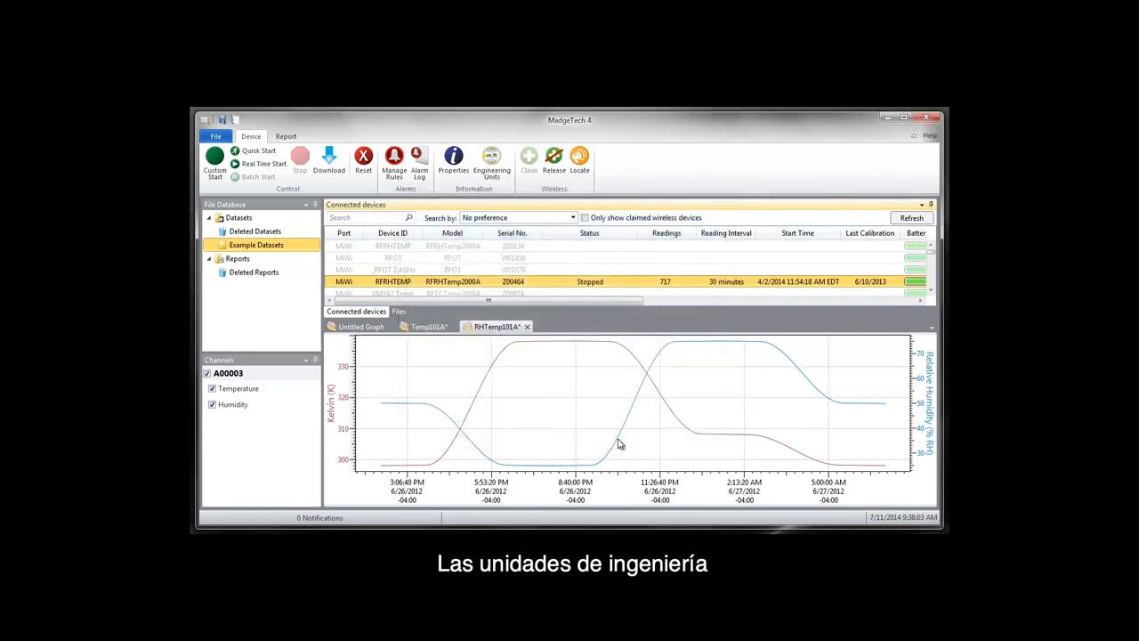
{"action": "left_click", "coordinate": [491, 163]}
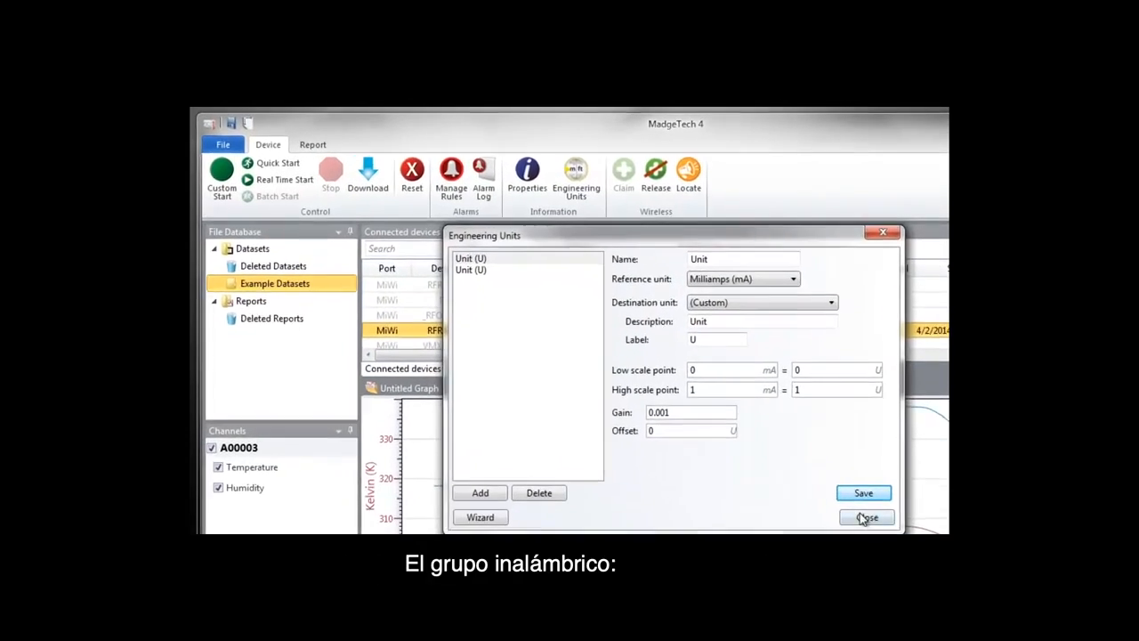
{"action": "left_click", "coordinate": [865, 517]}
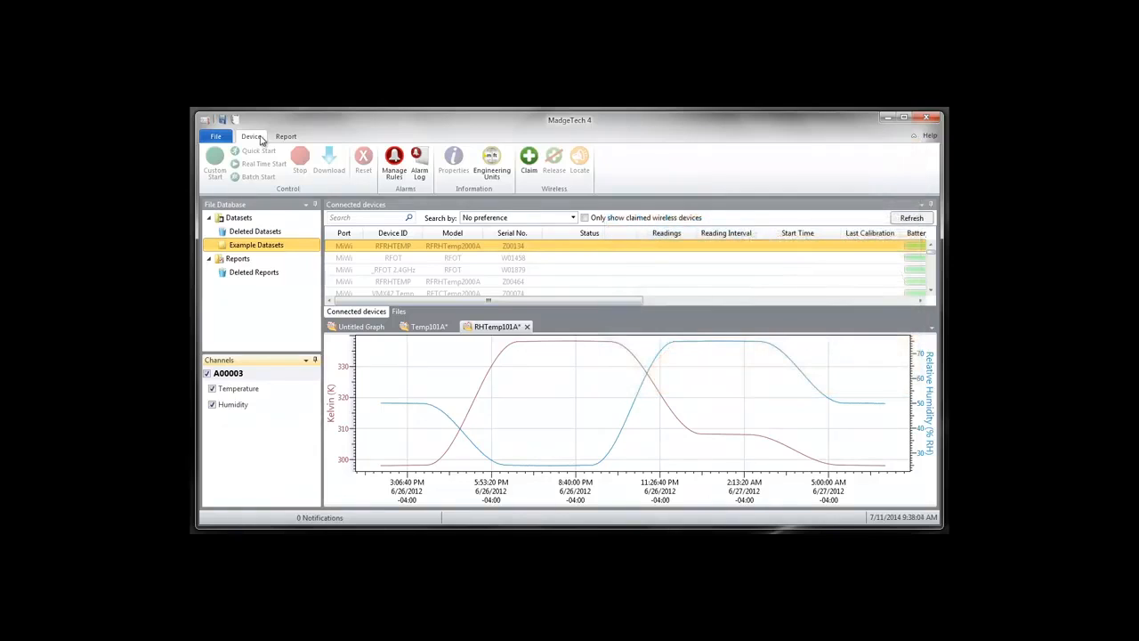
Step: Show the Device ribbon with its Control, Alarms, Information and Wireless groups
{"action": "left_click", "coordinate": [286, 136]}
{"action": "type", "text": "Arc"}
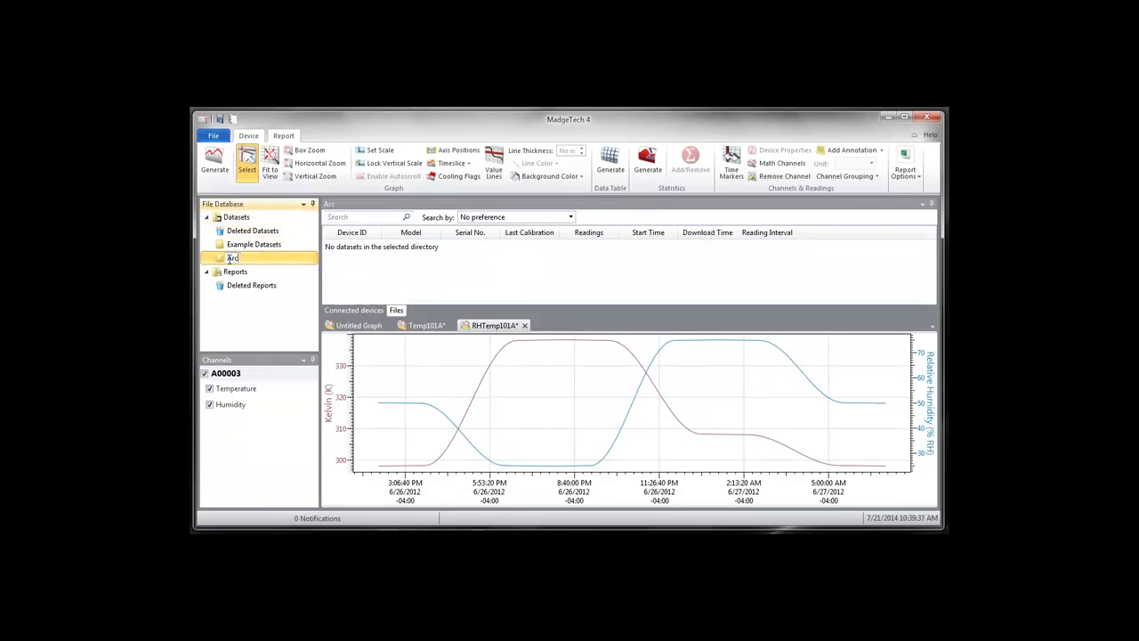
Step: List the Example Datasets folder's RHTemp101A, TC101A and Volt100A datasets
{"action": "left_click", "coordinate": [354, 310]}
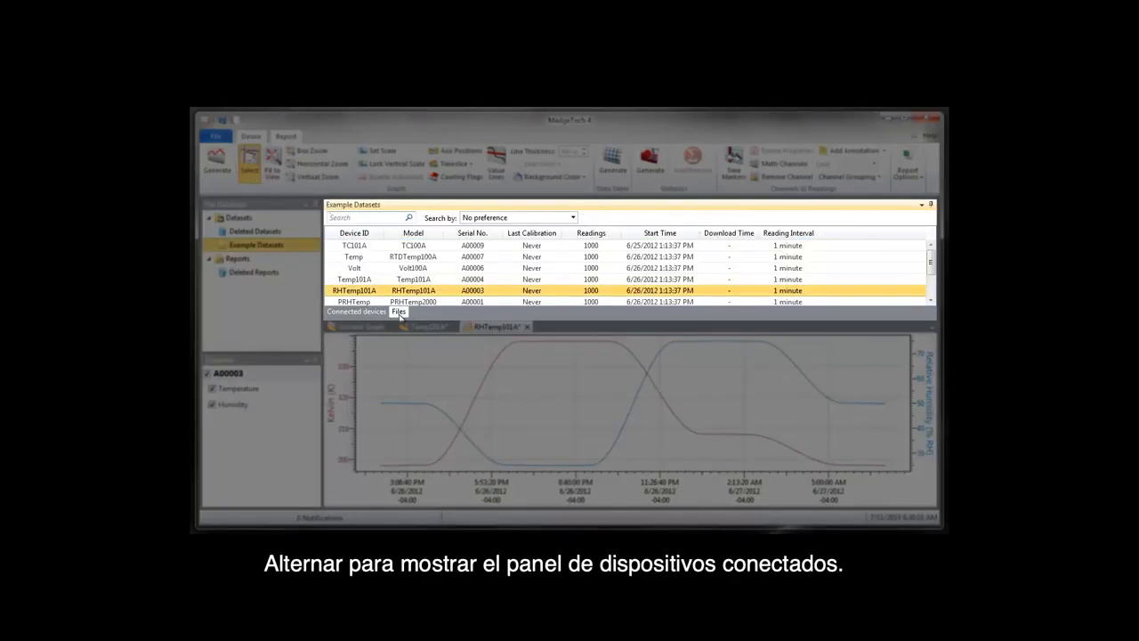
Step: Return to the Connected devices list, keeping the RHTemp101A graph open
{"action": "left_click", "coordinate": [356, 311]}
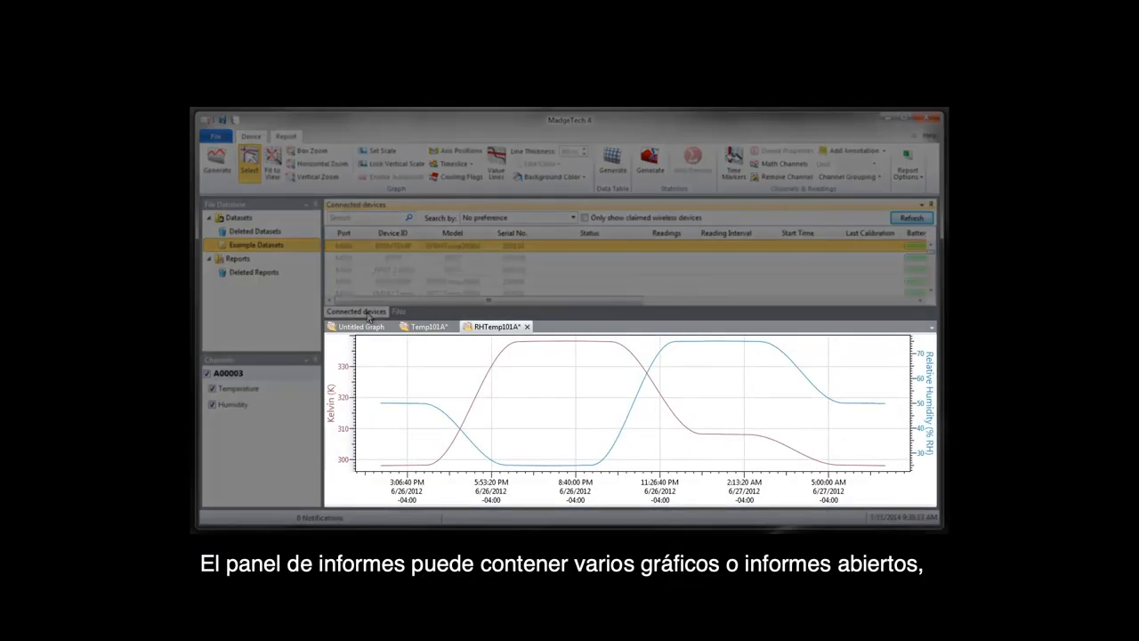
{"action": "left_click", "coordinate": [361, 327]}
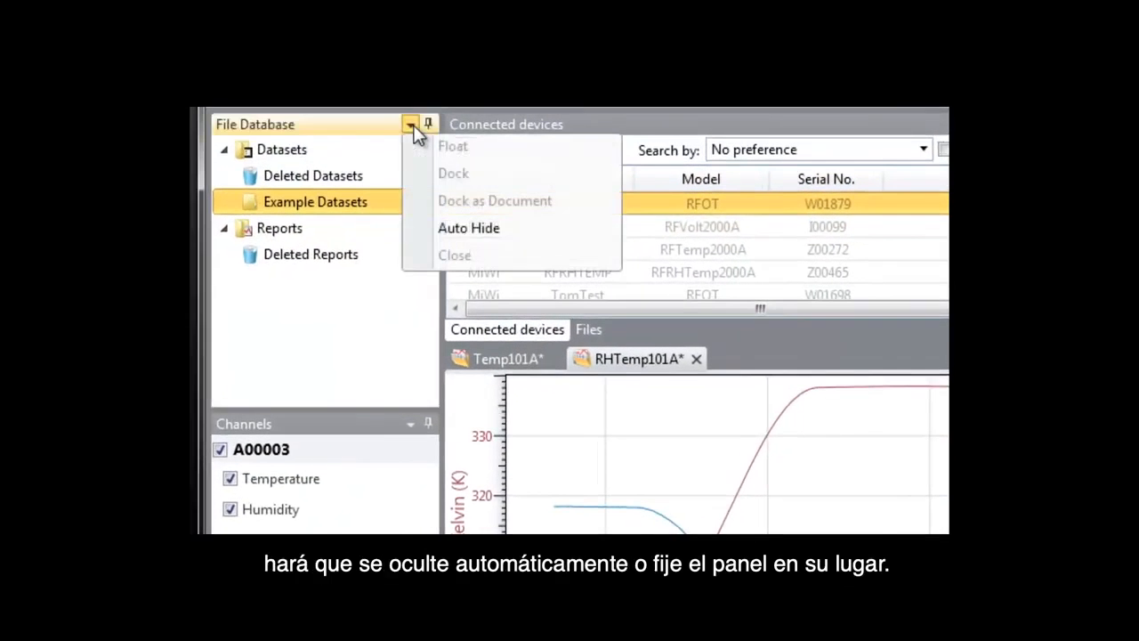
Step: Set File Database to Auto Hide and dock Connected devices beside the Files panel
{"action": "left_click", "coordinate": [468, 228]}
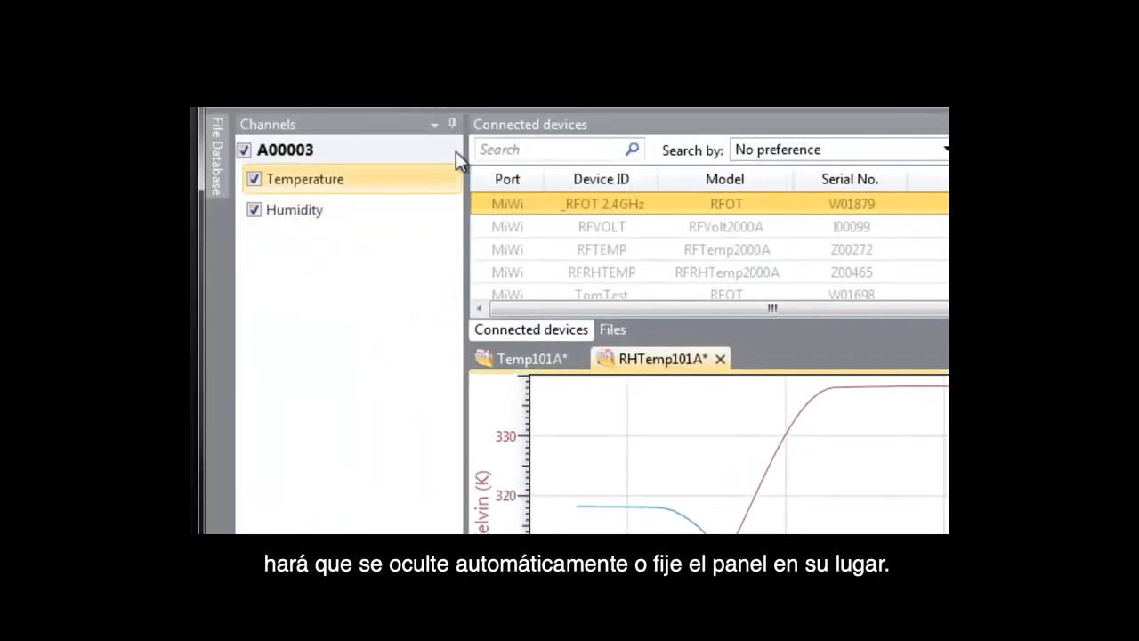
{"action": "left_click", "coordinate": [452, 123]}
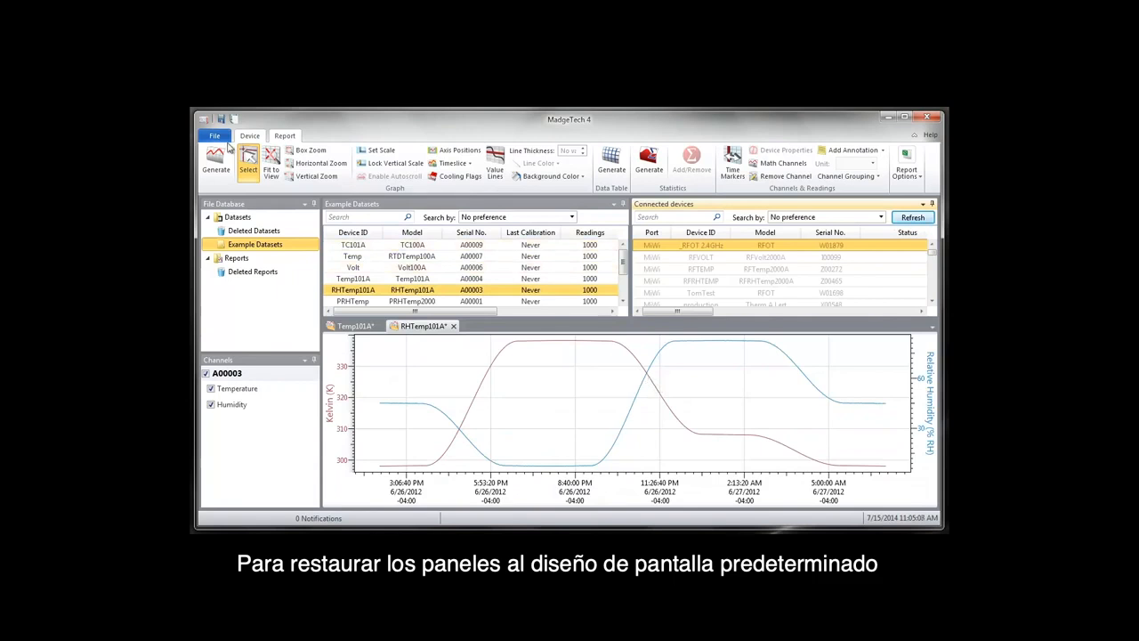
Step: Reset the screen layout to defaults from the Display page of Options, confirming Yes
{"action": "left_click", "coordinate": [215, 135]}
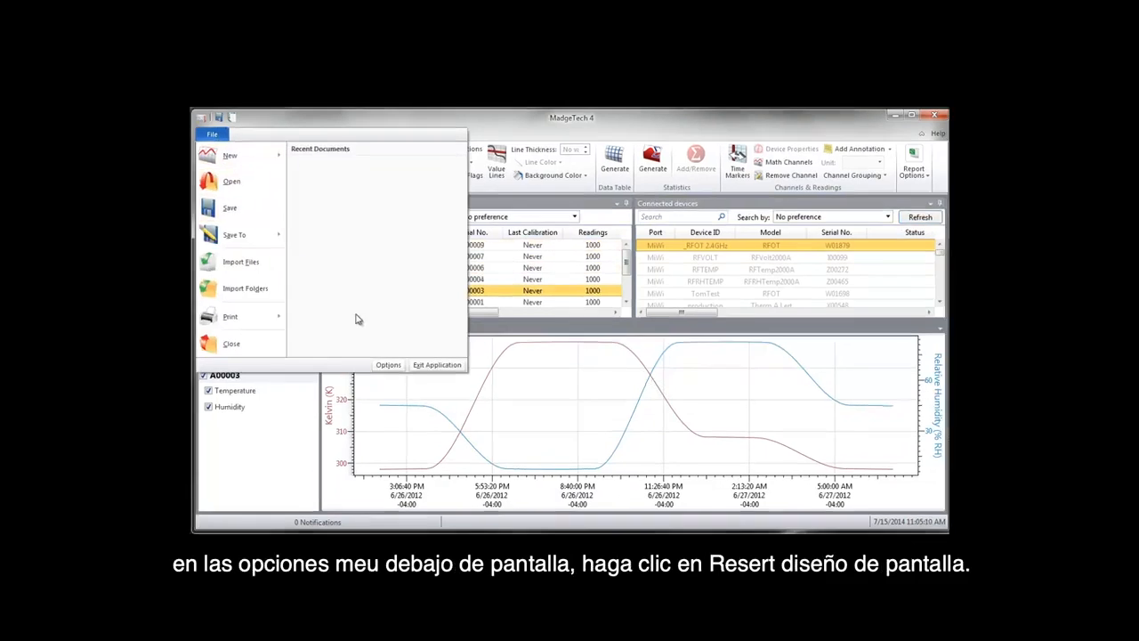
{"action": "left_click", "coordinate": [388, 365]}
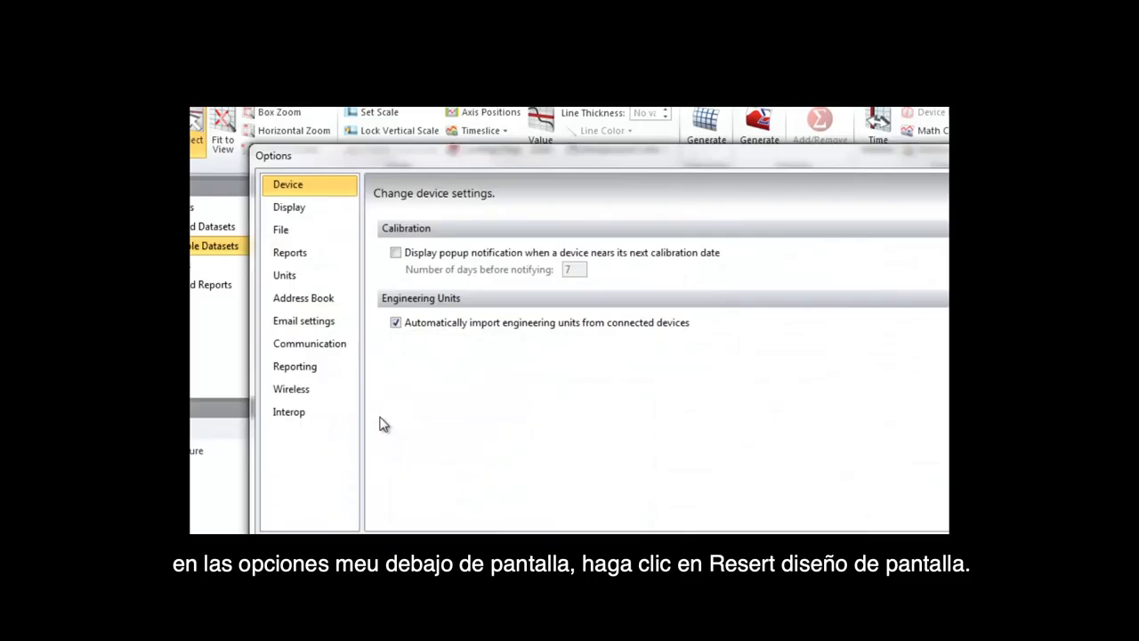
{"action": "left_click", "coordinate": [289, 207]}
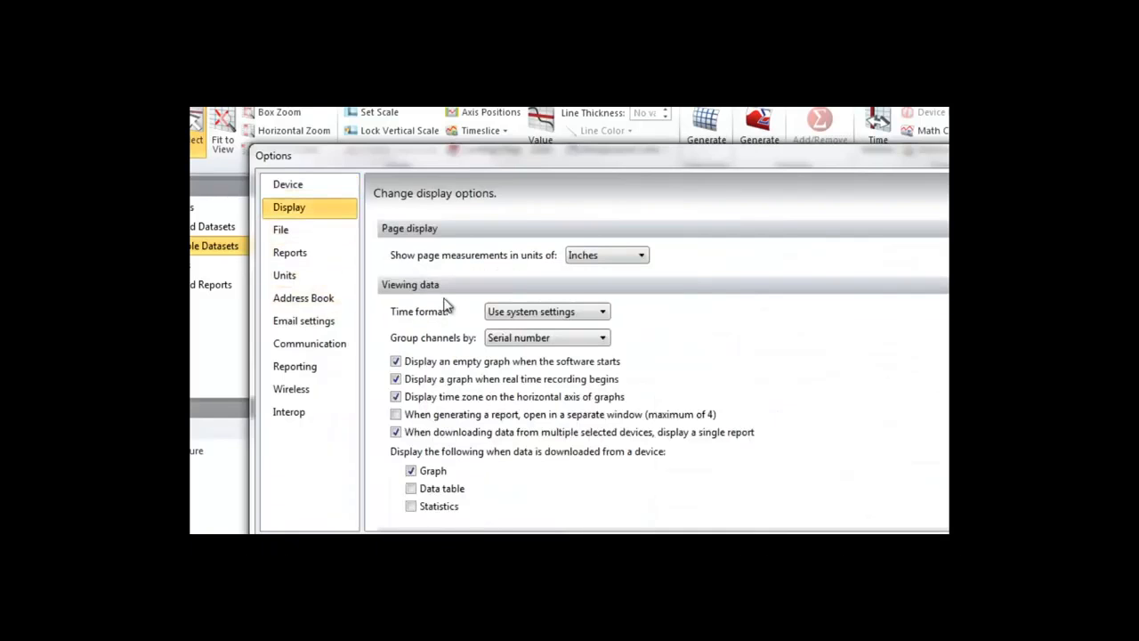
{"action": "scroll", "scroll_direction": "down", "scroll_amount": 3}
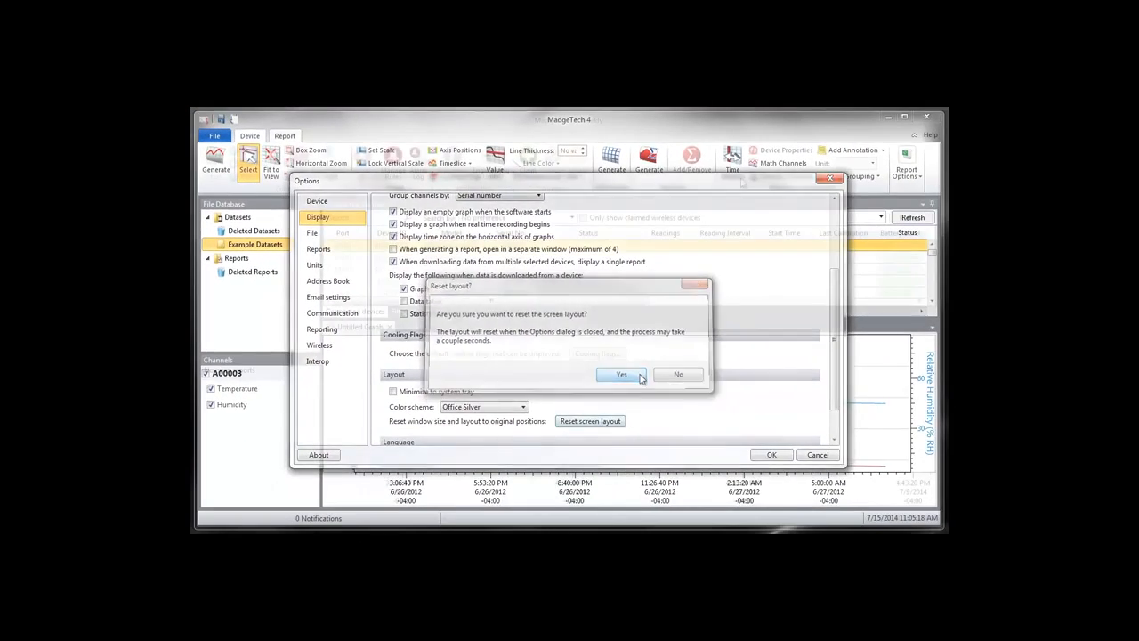
{"action": "left_click", "coordinate": [621, 374]}
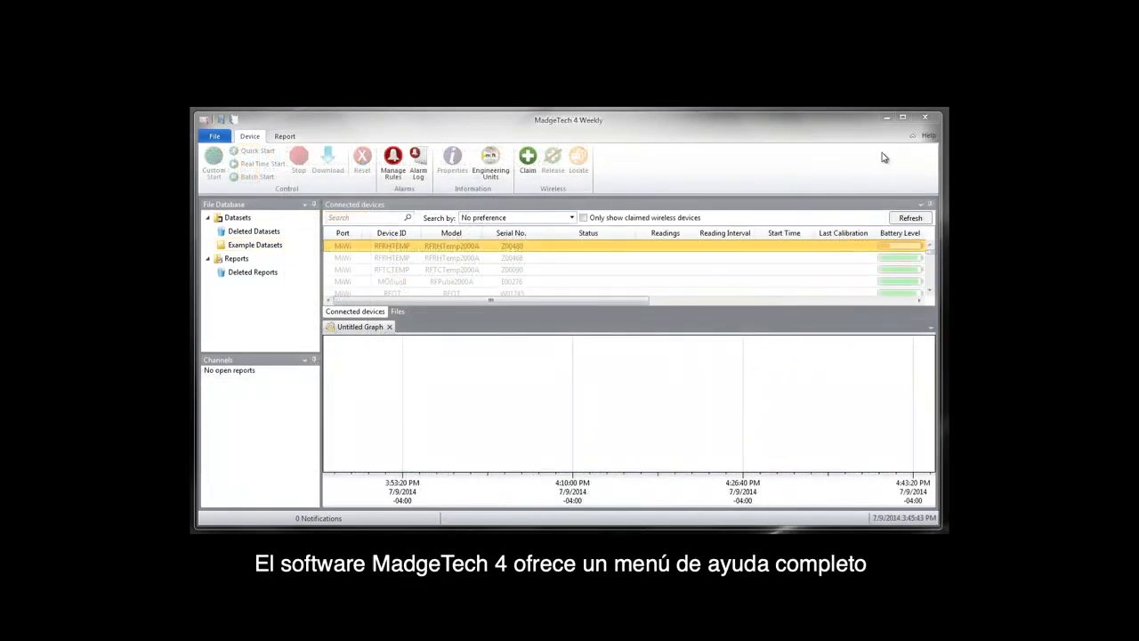
Step: In Help, search 'Download' and view a result, then pick the device password Index topic
{"action": "left_click", "coordinate": [928, 135]}
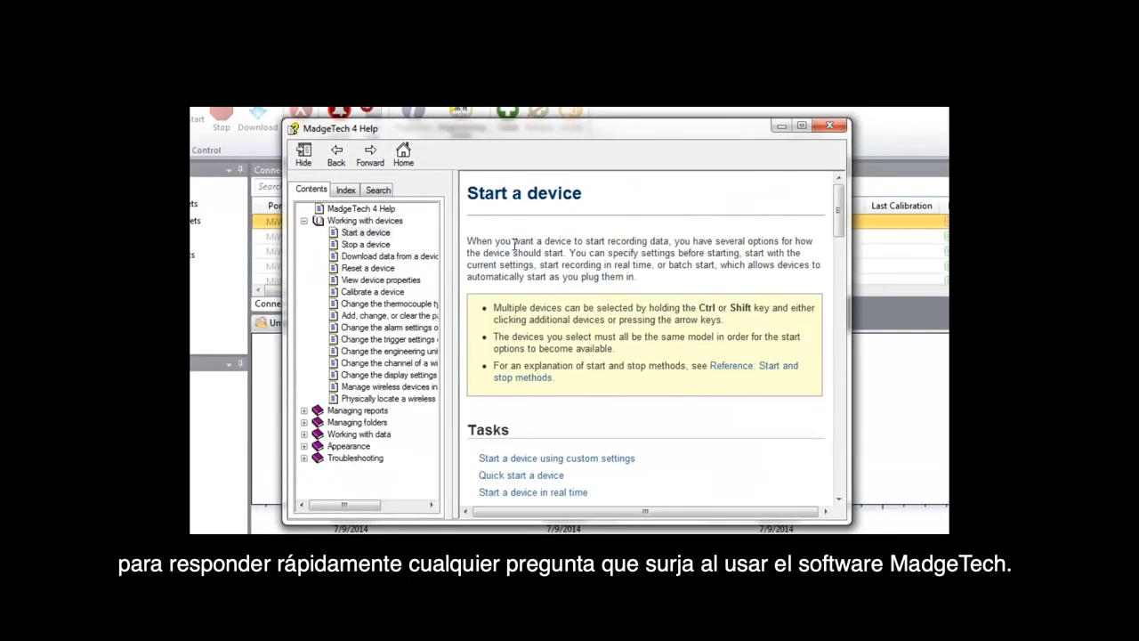
{"action": "left_click", "coordinate": [378, 189]}
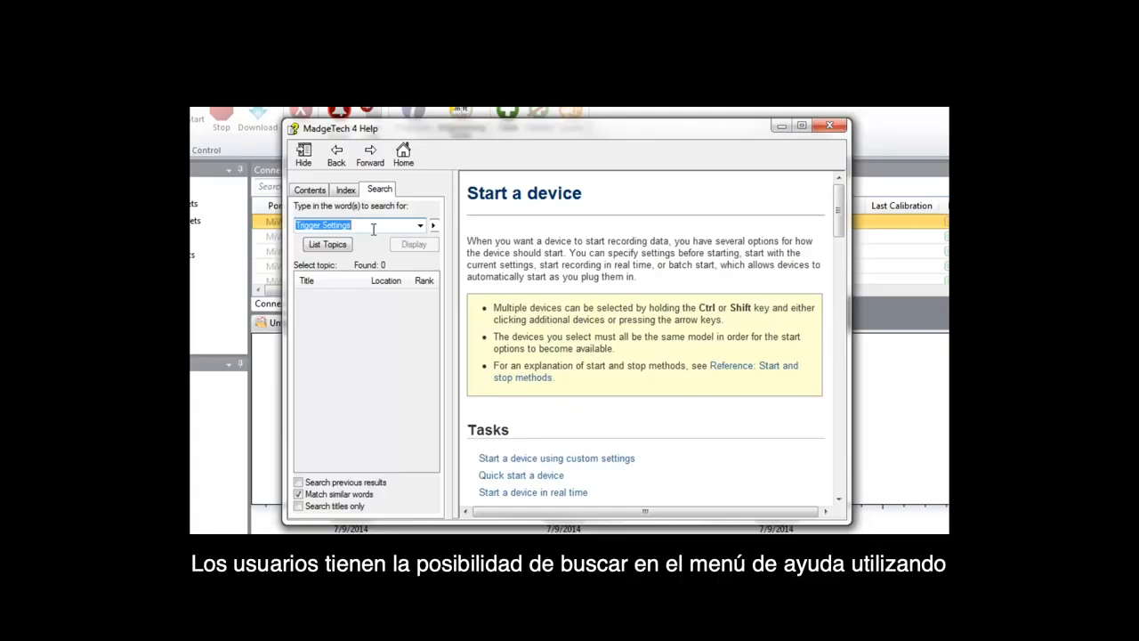
{"action": "type", "text": "Download"}
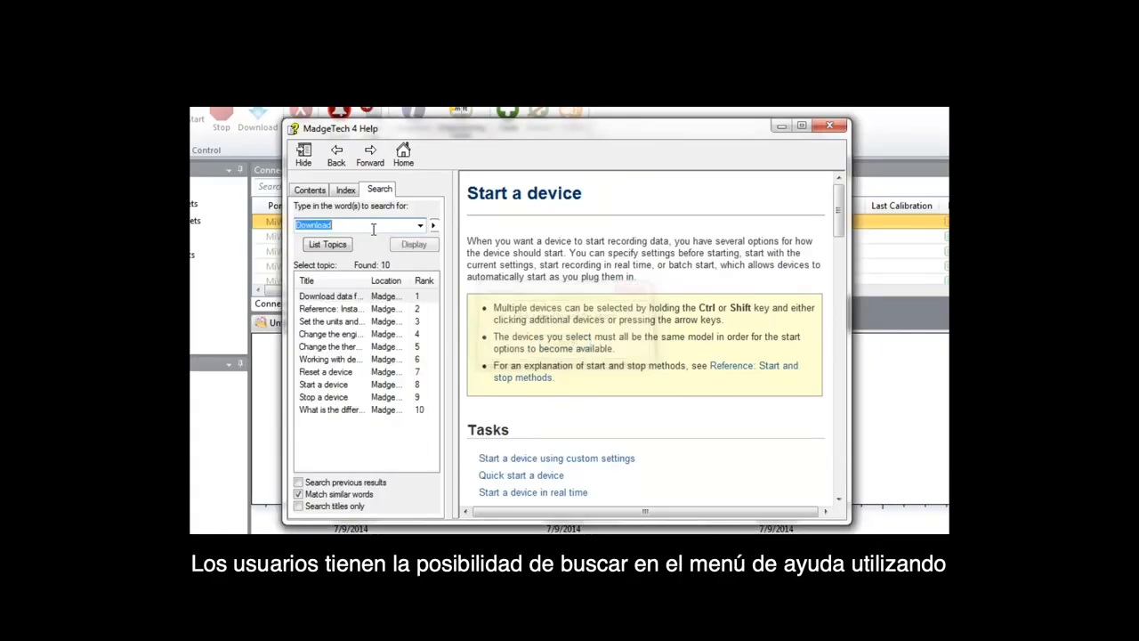
{"action": "left_click", "coordinate": [329, 321]}
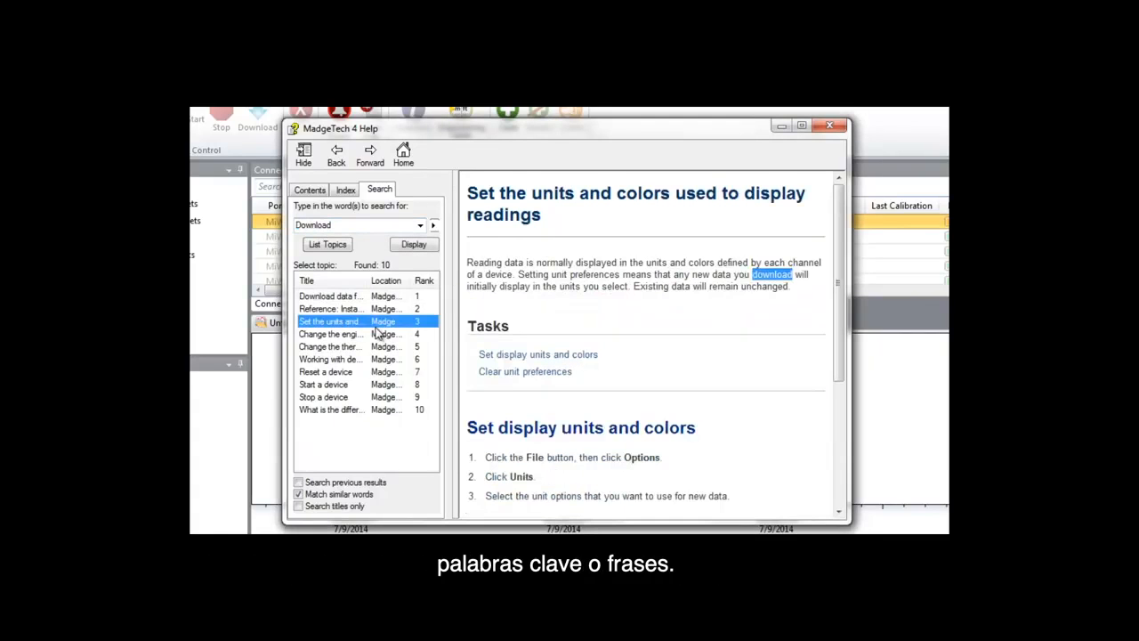
{"action": "left_click", "coordinate": [345, 188]}
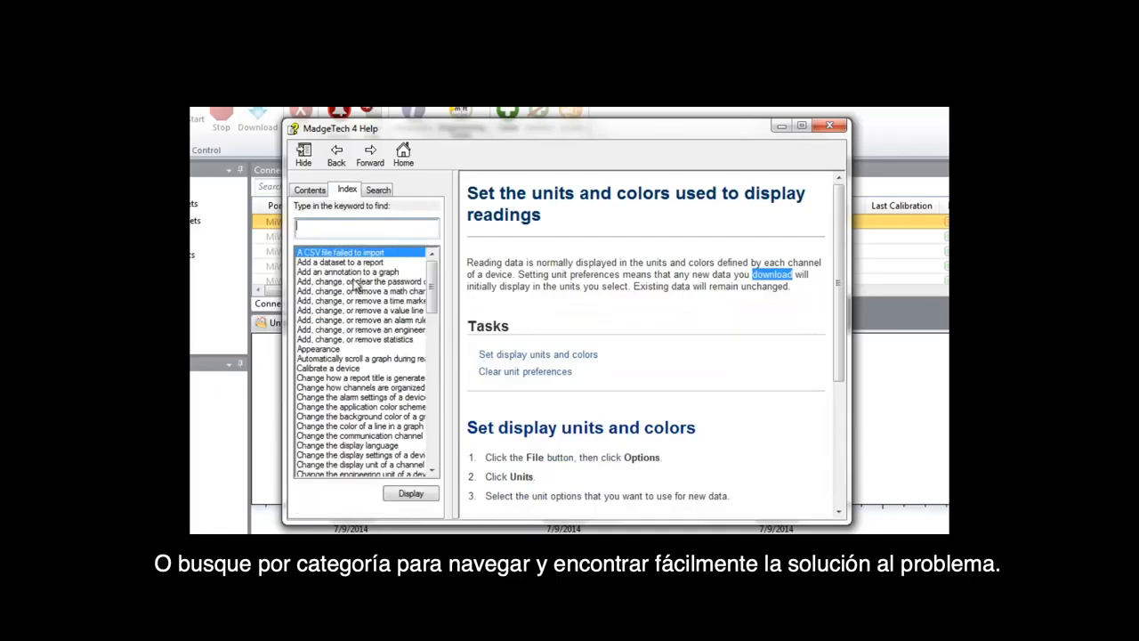
{"action": "left_click", "coordinate": [363, 281]}
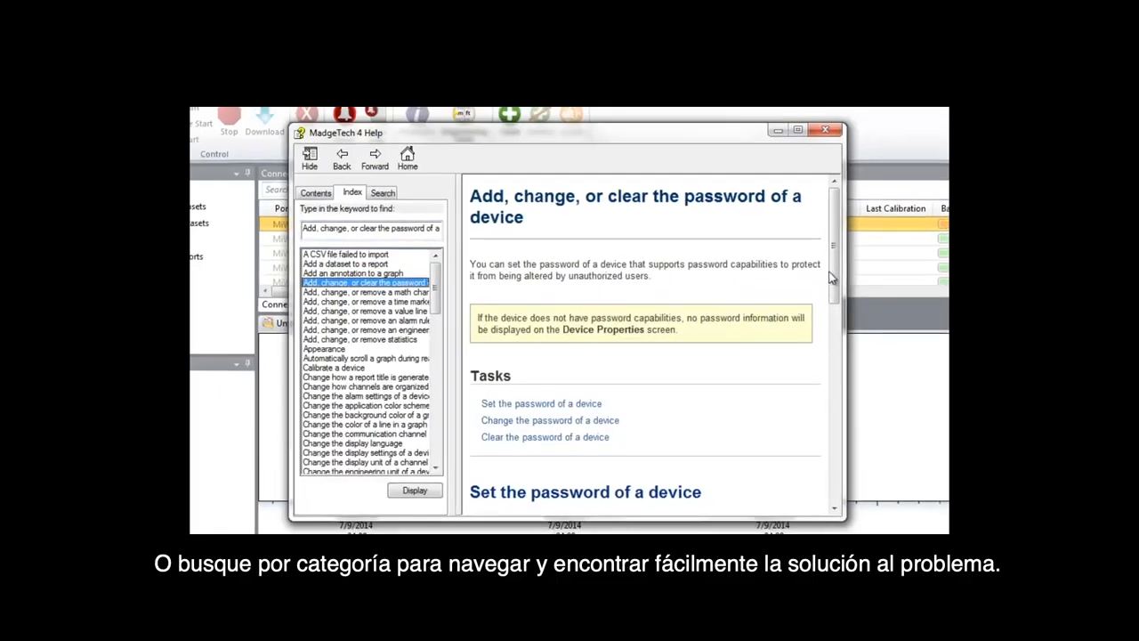